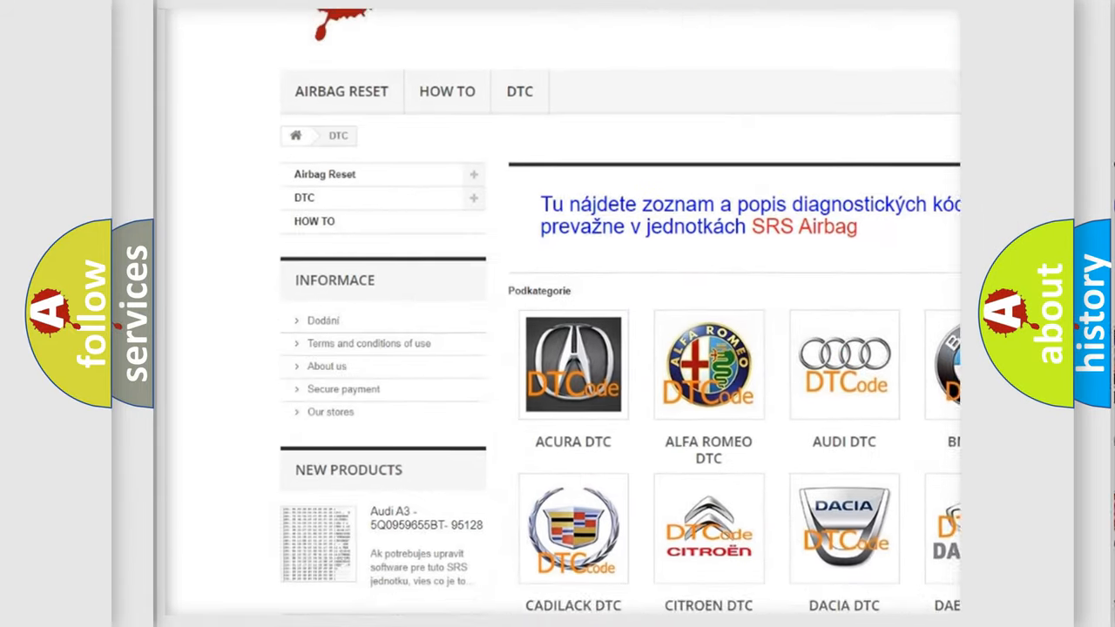
pyautogui.scroll(-3)
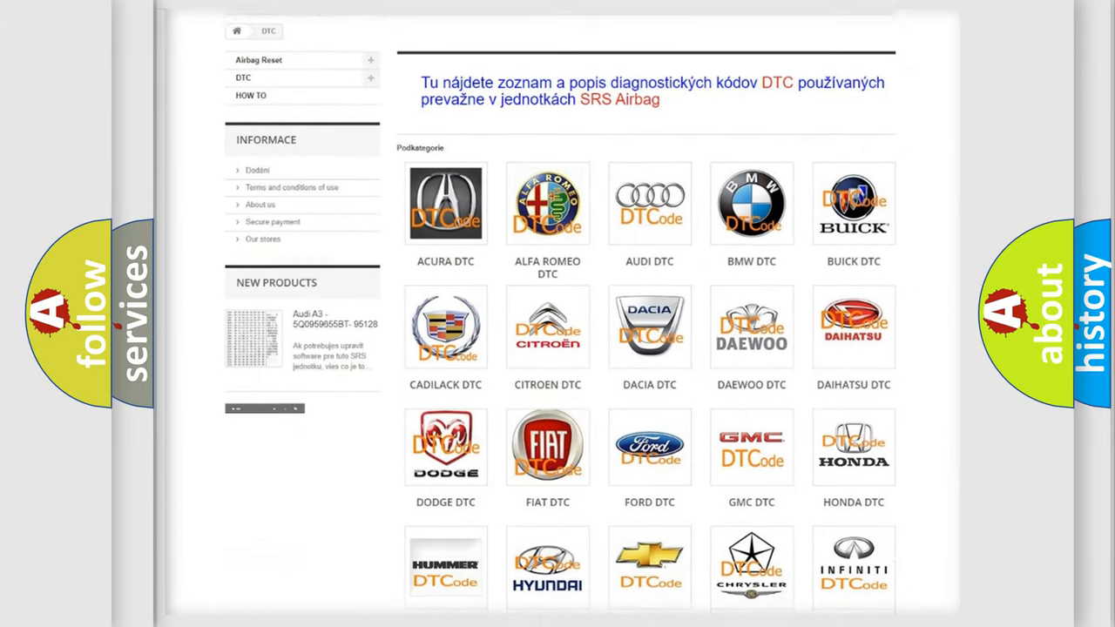
pyautogui.scroll(-3)
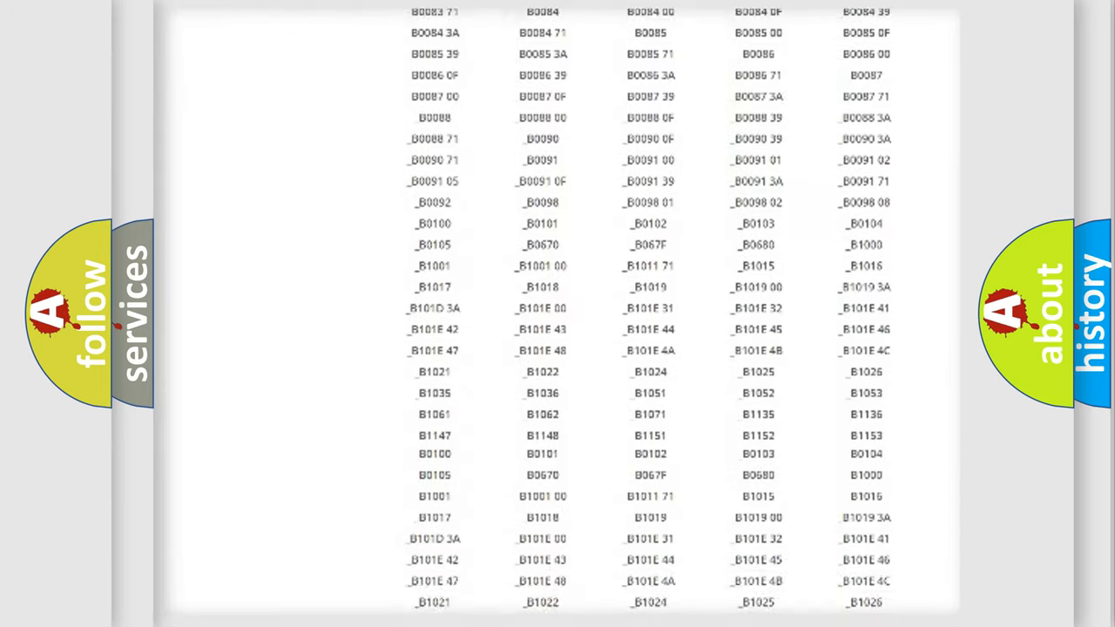
pyautogui.scroll(-3)
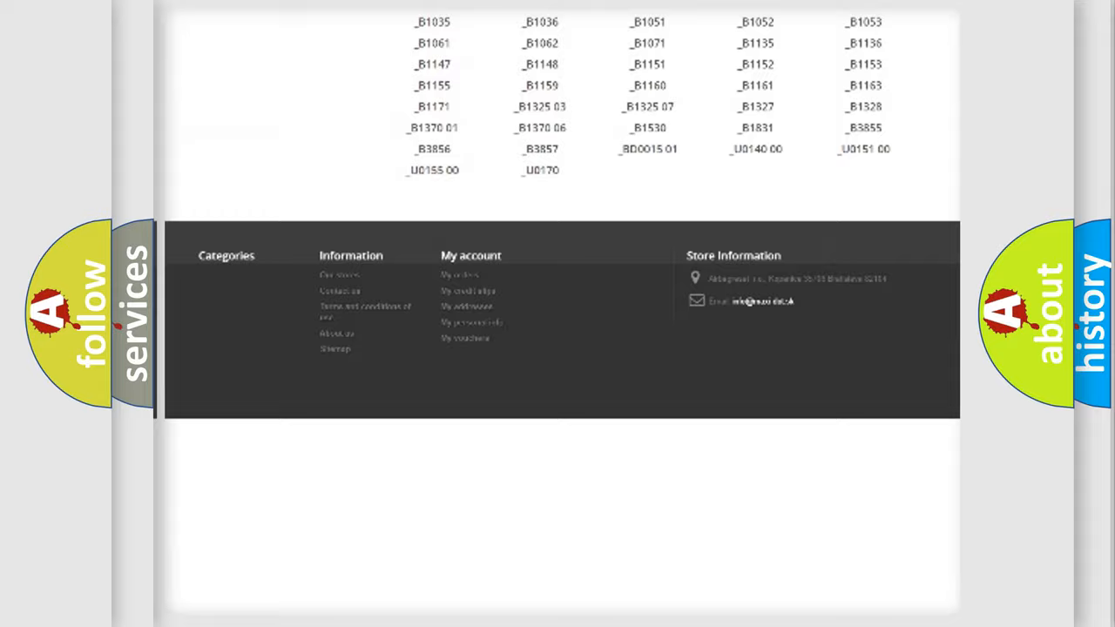